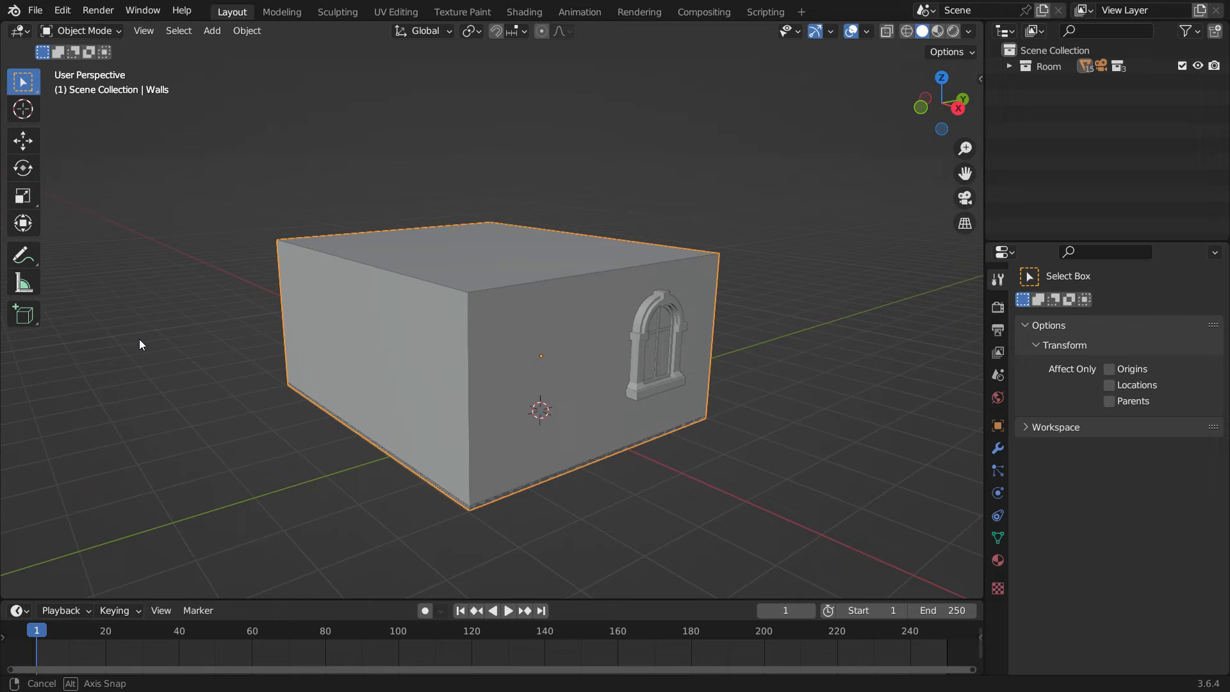
Check the camera view, then add a Sun light placed just outside the arched window.
key("KP_0")
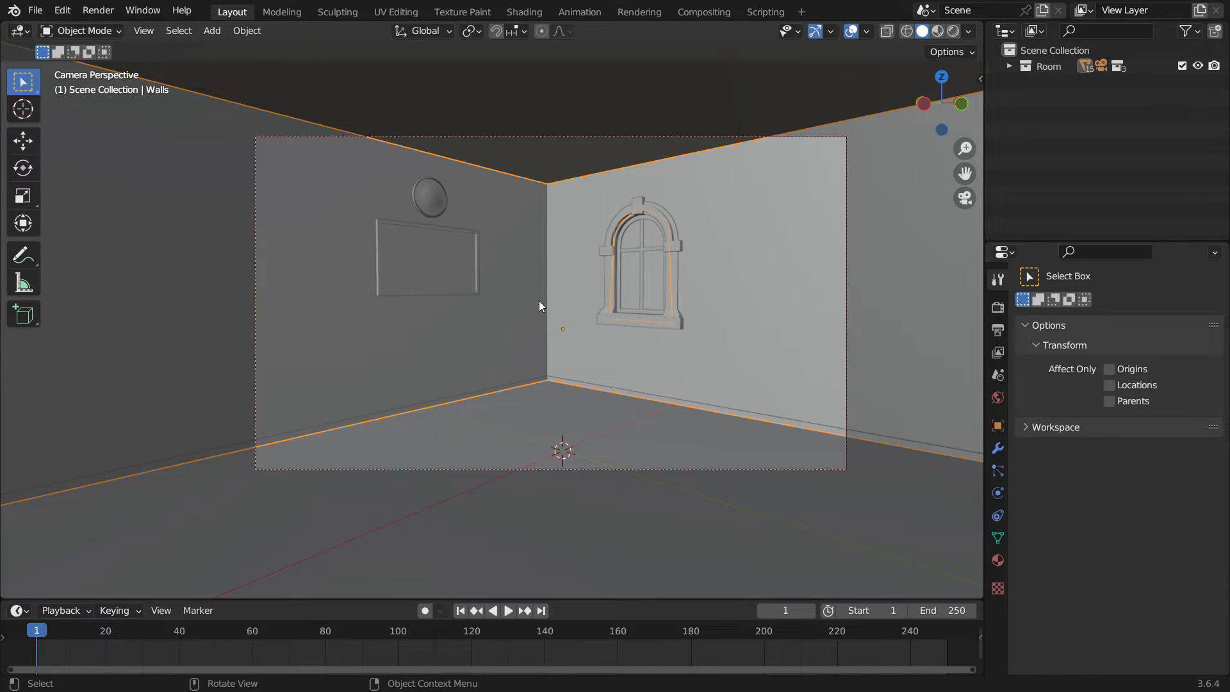
key("KP_0")
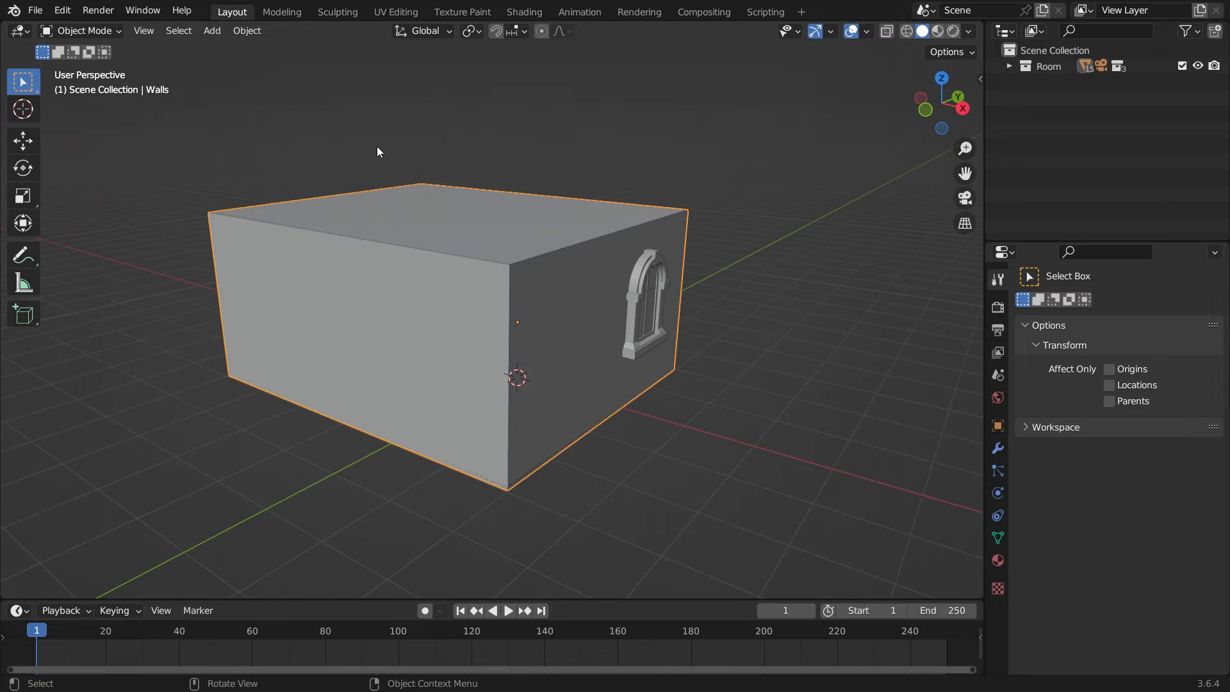
left_click(212, 30)
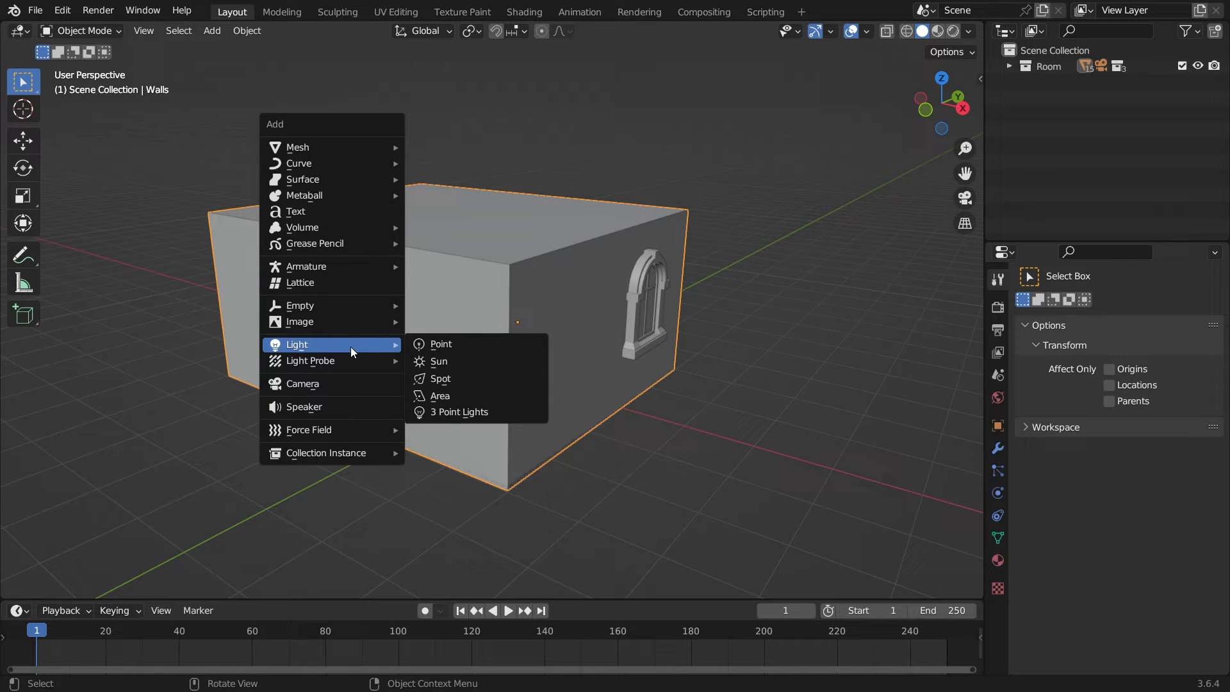
left_click(439, 361)
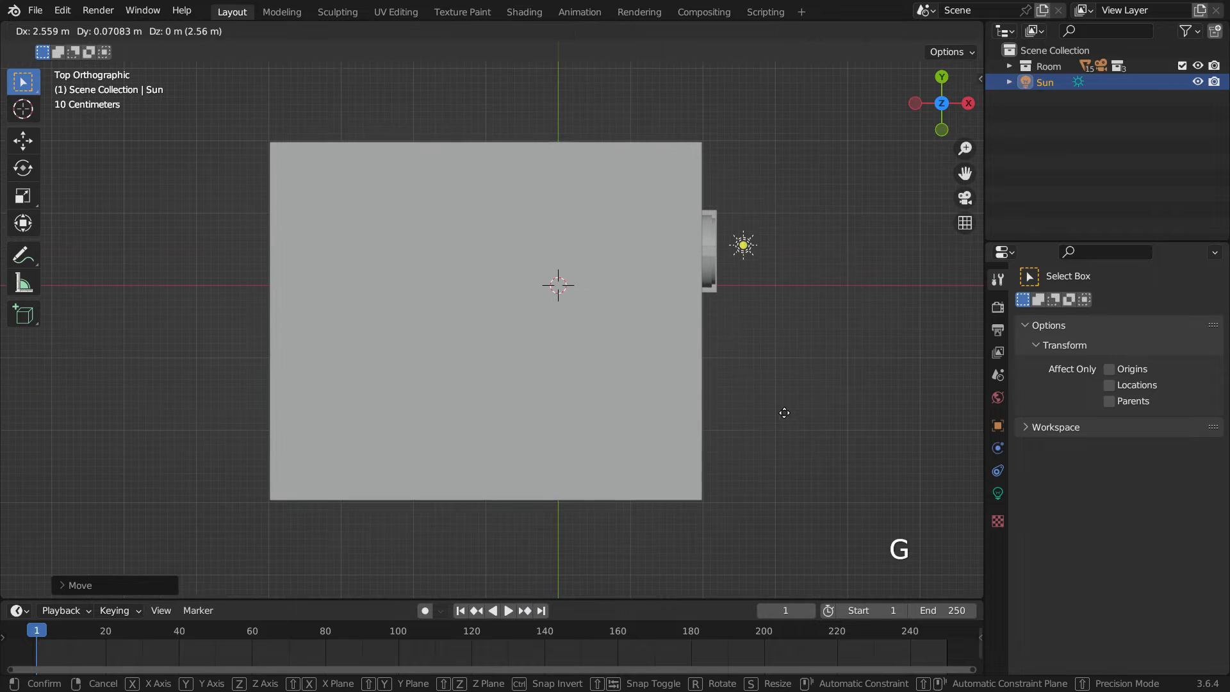
key("KP_1")
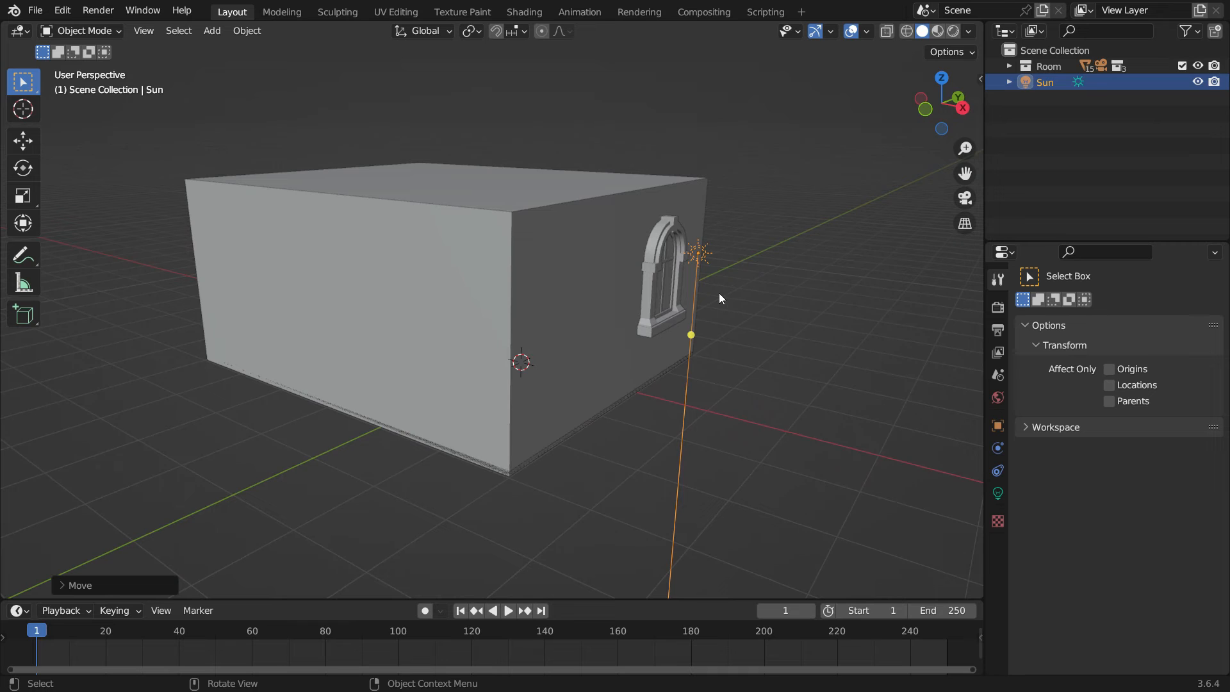
Switch to rendered preview and give the sun strength 100 with a warm yellow colour.
key("Z")
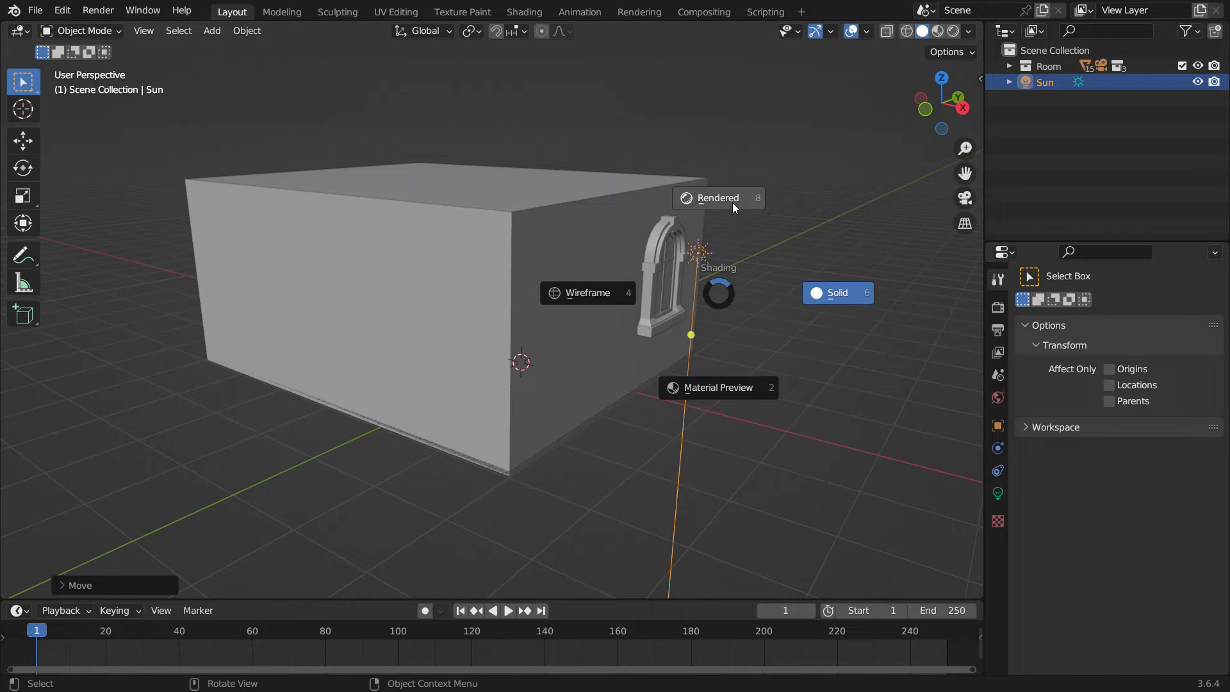
left_click(717, 198)
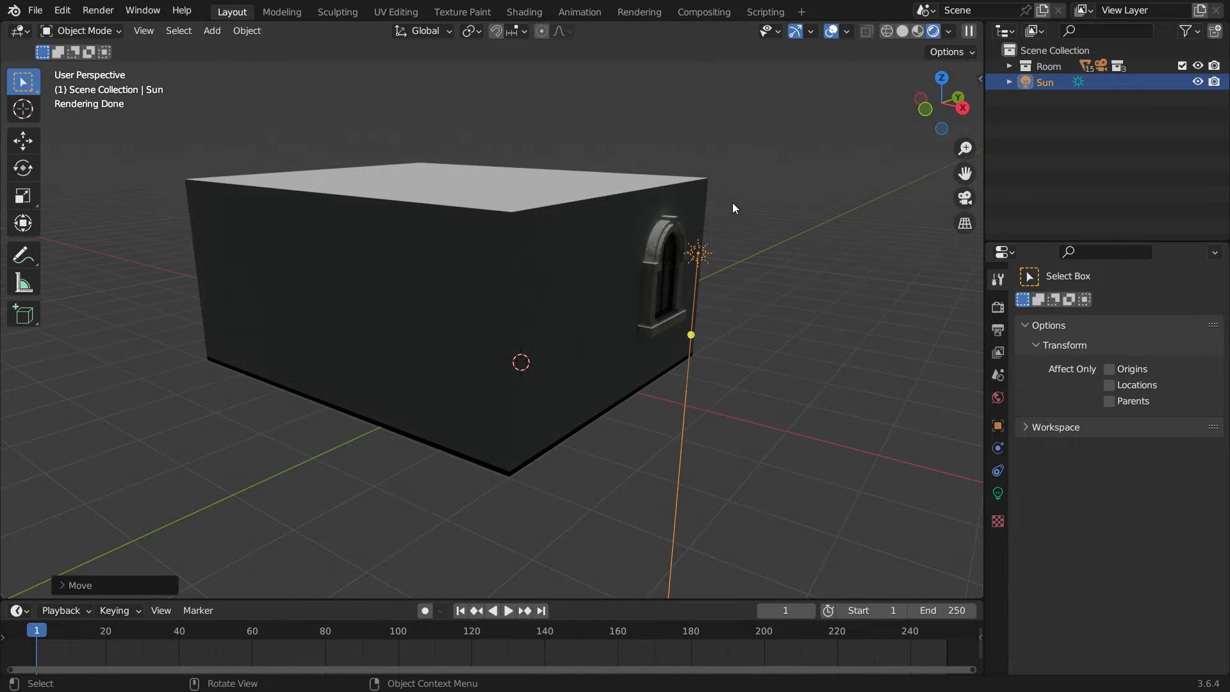
left_click(997, 493)
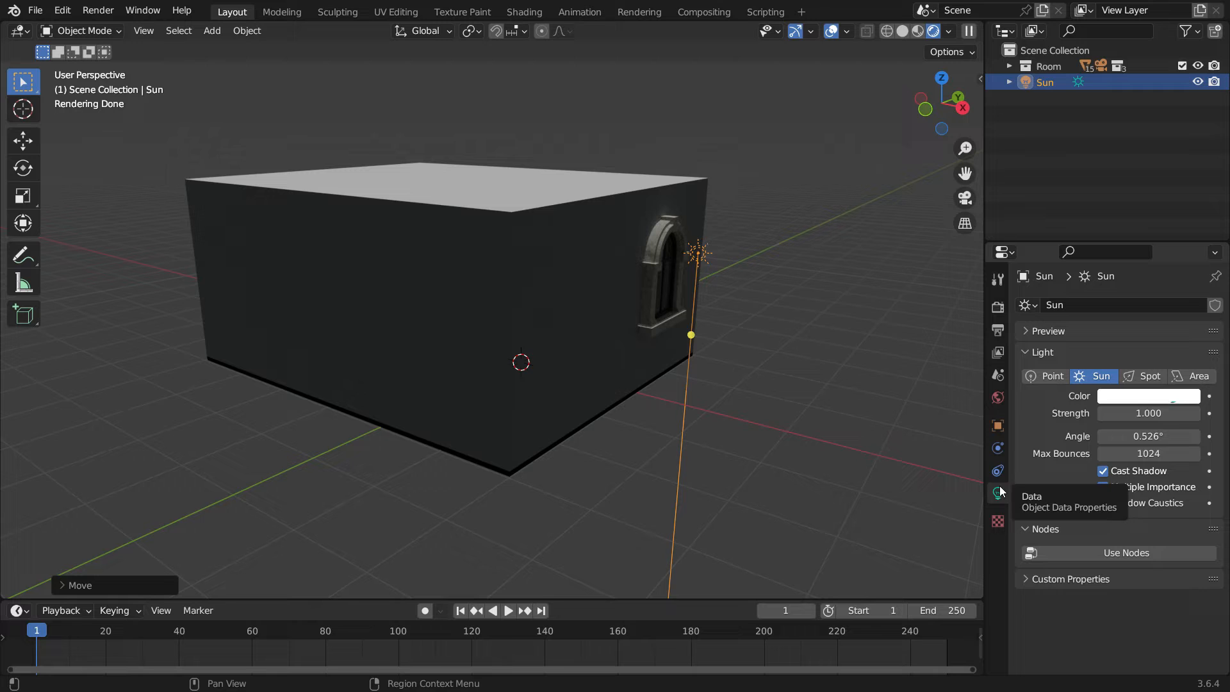
type("100")
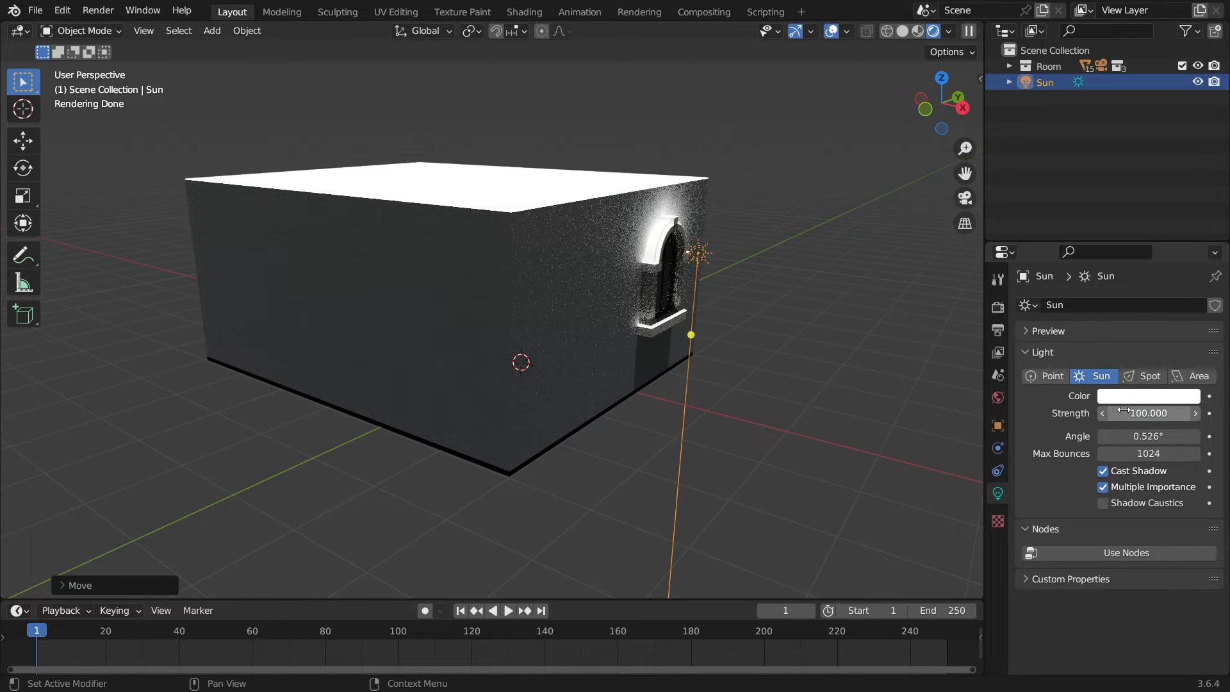
left_click(1149, 396)
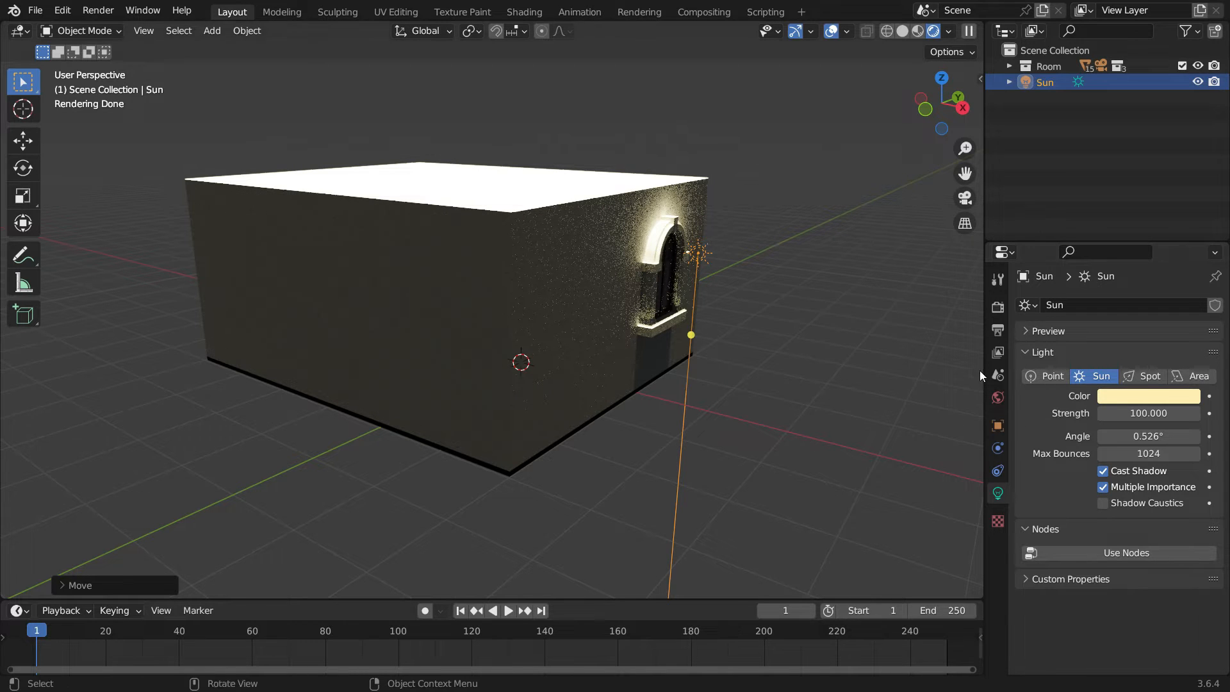
left_click(998, 327)
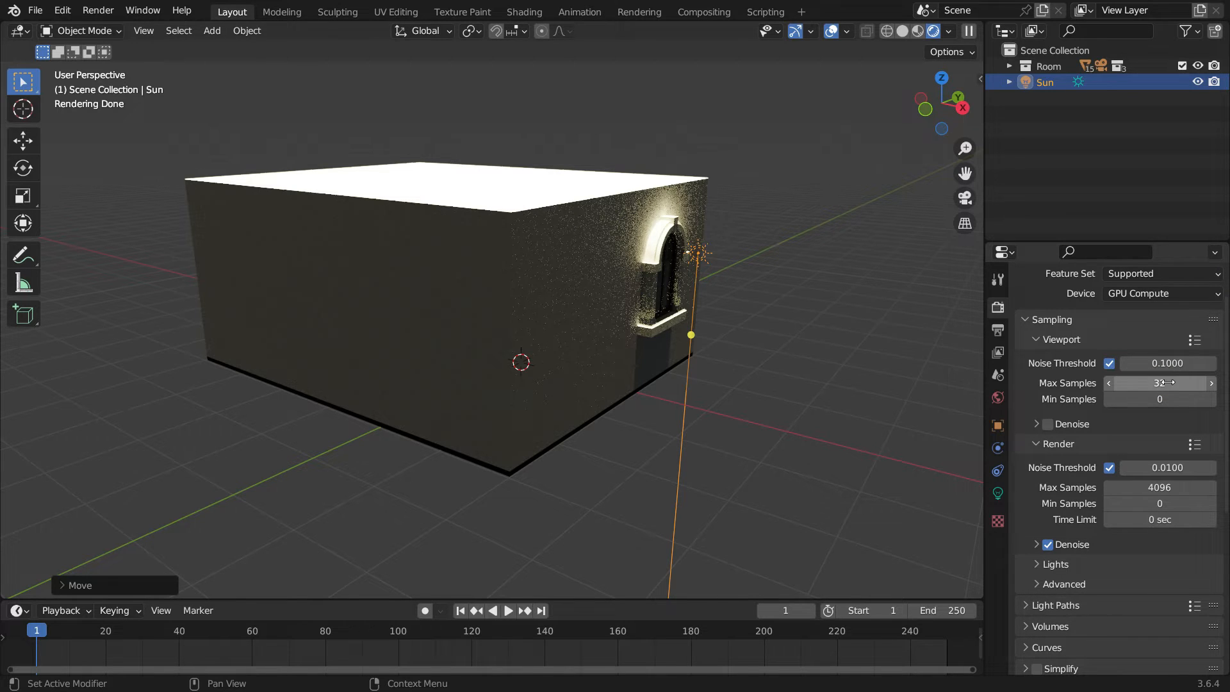
Turn on viewport denoising and orbit the view around the house.
left_click(1047, 425)
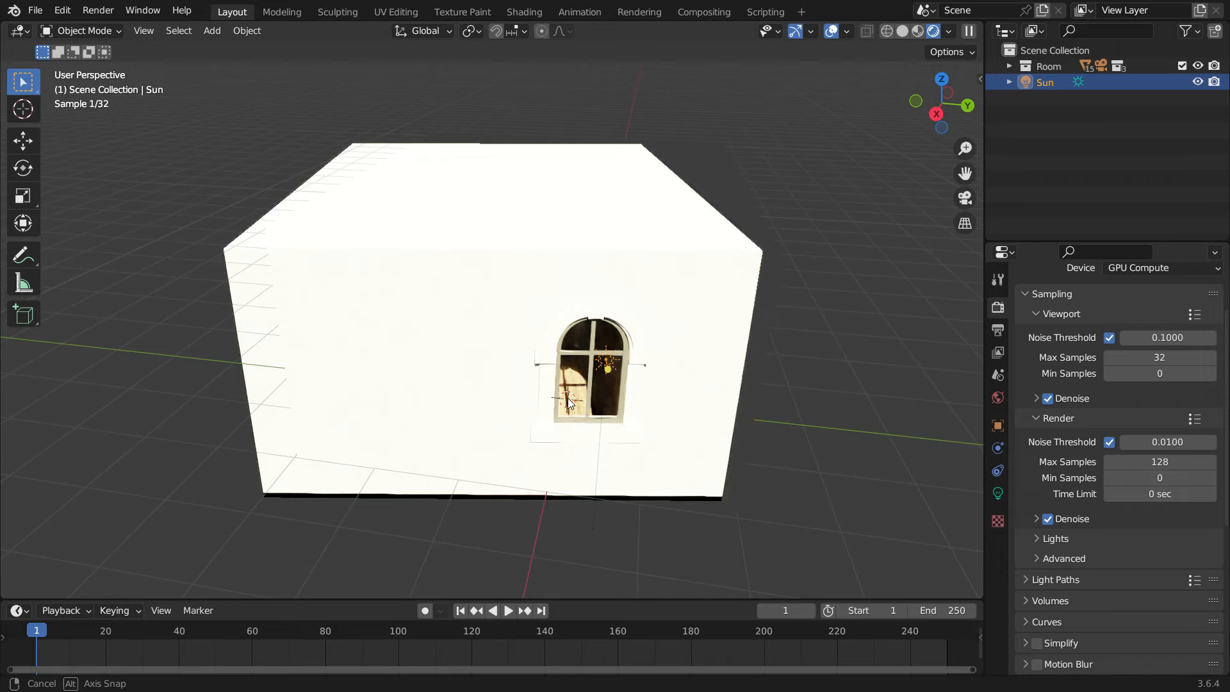
left_click_drag(569, 405, 635, 396)
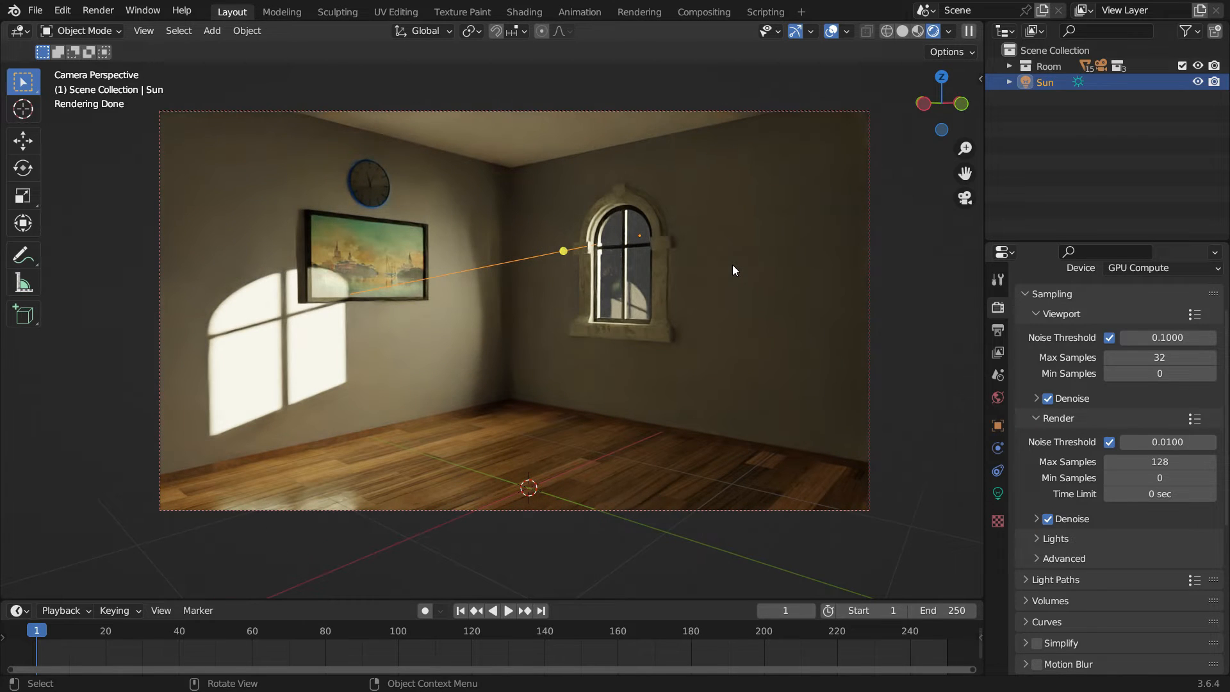
Set the World background Surface strength to 10.
left_click(997, 399)
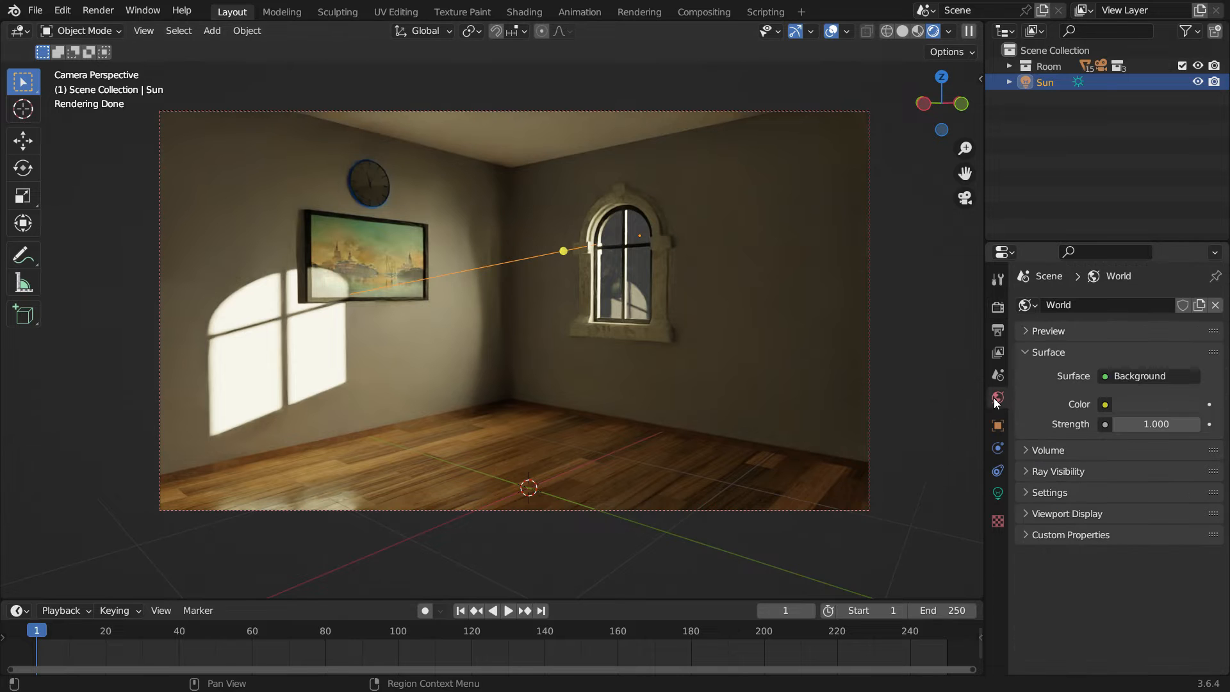
double_click(1156, 424)
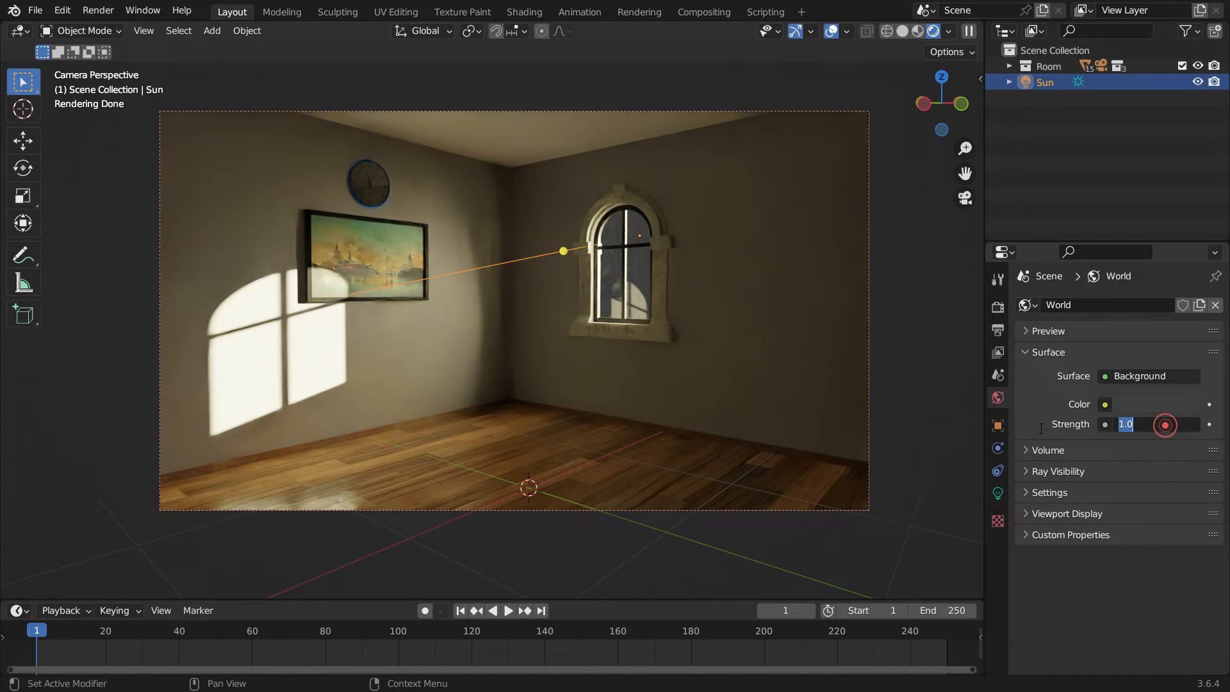
type("10.000")
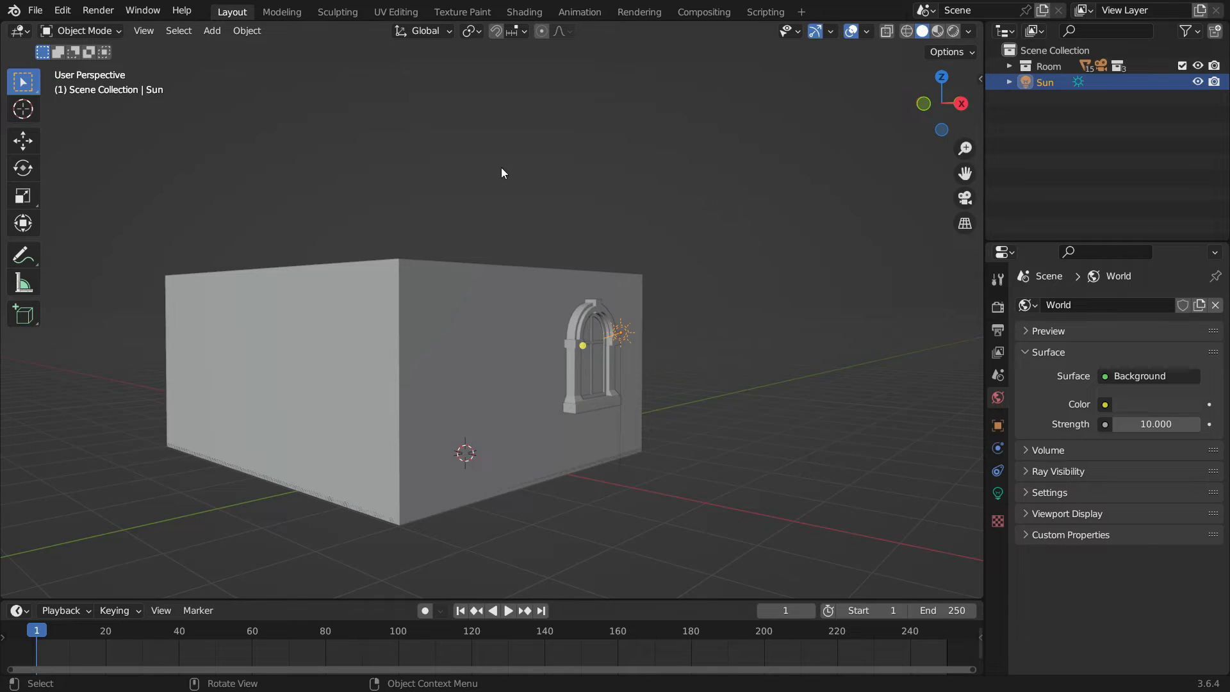
Add a cube and move and scale it over the room from side and top views.
left_click(211, 30)
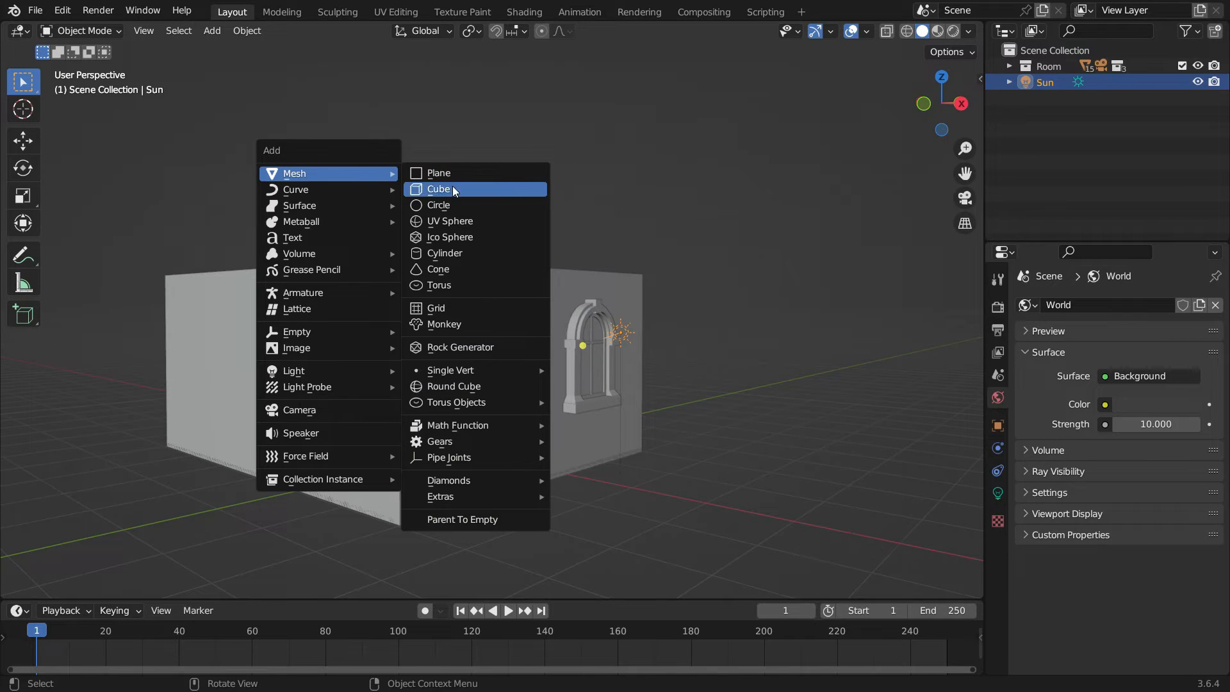
left_click(437, 189)
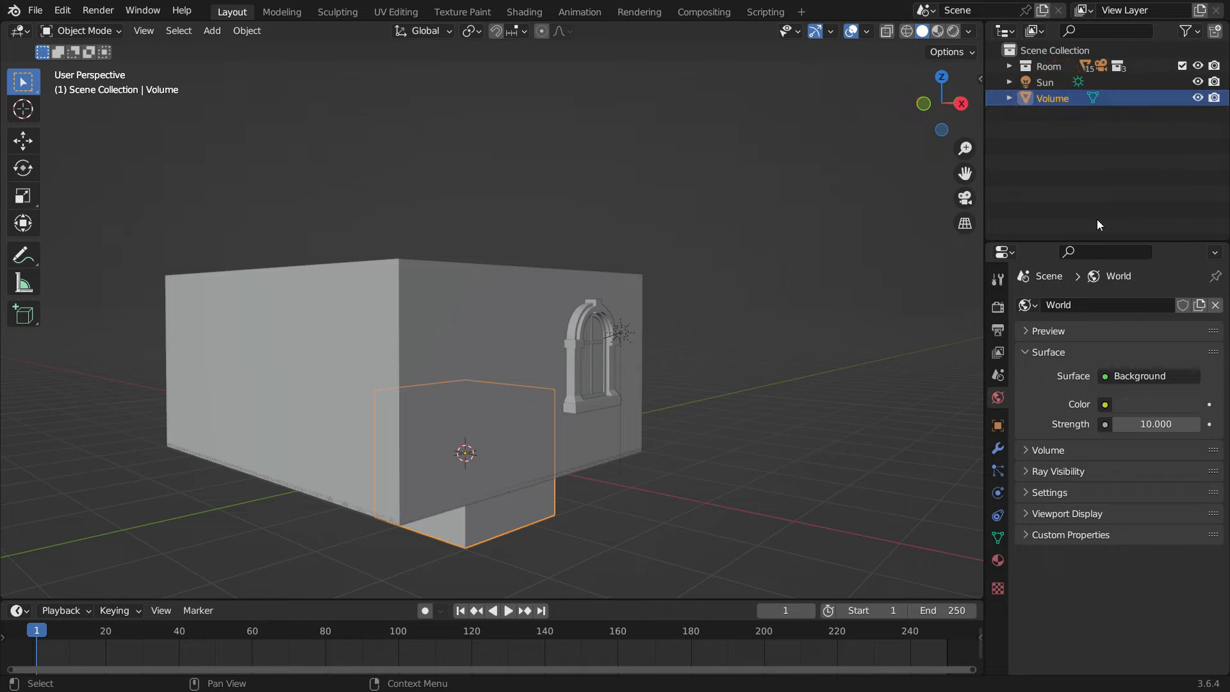
key("Z")
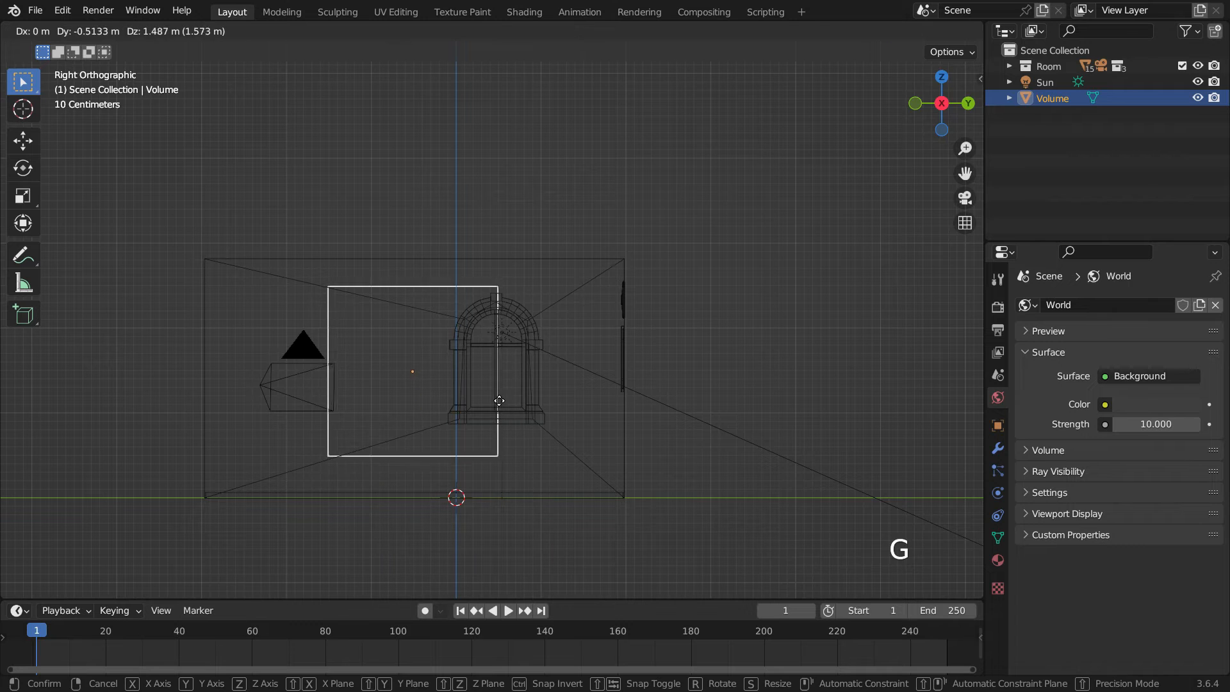
key("S")
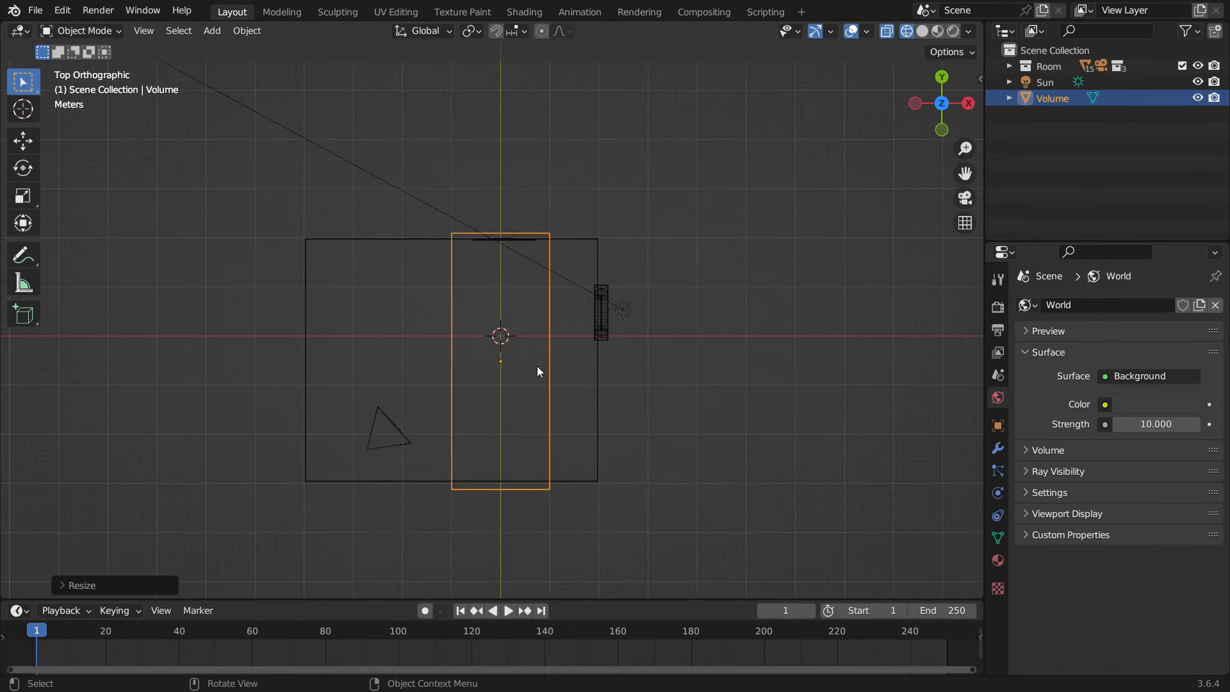
key("g")
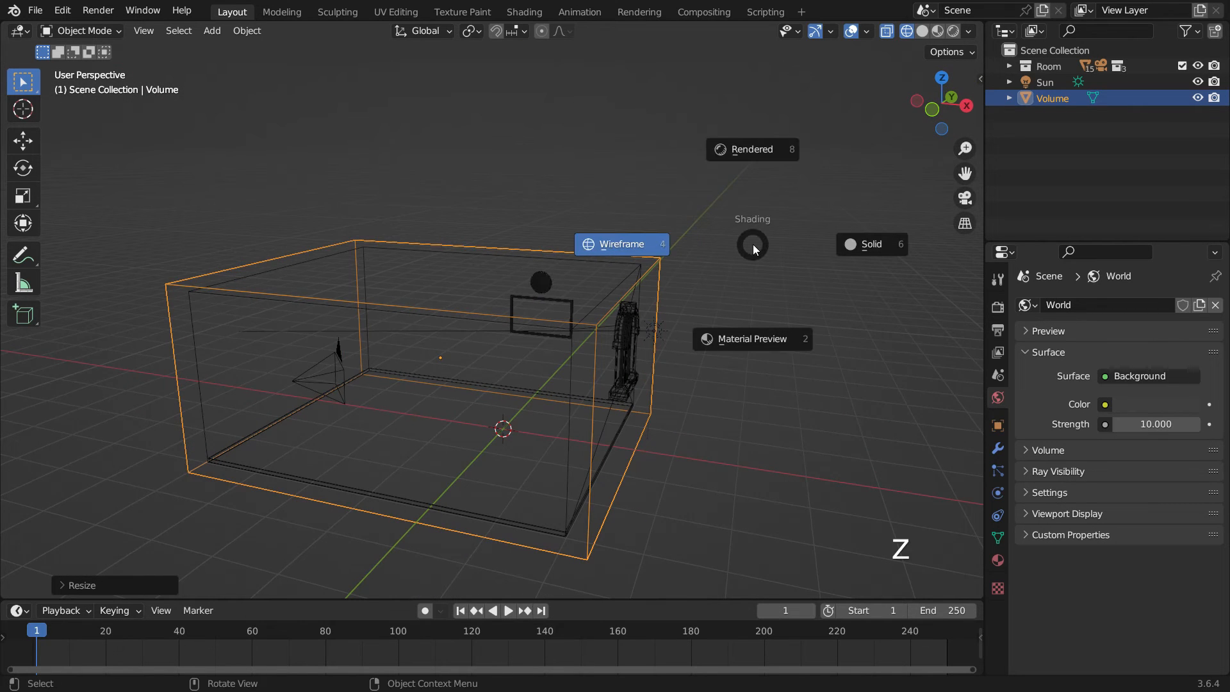
Switch to rendered preview, open the Shader Editor, and create a new material for the cube.
left_click(752, 150)
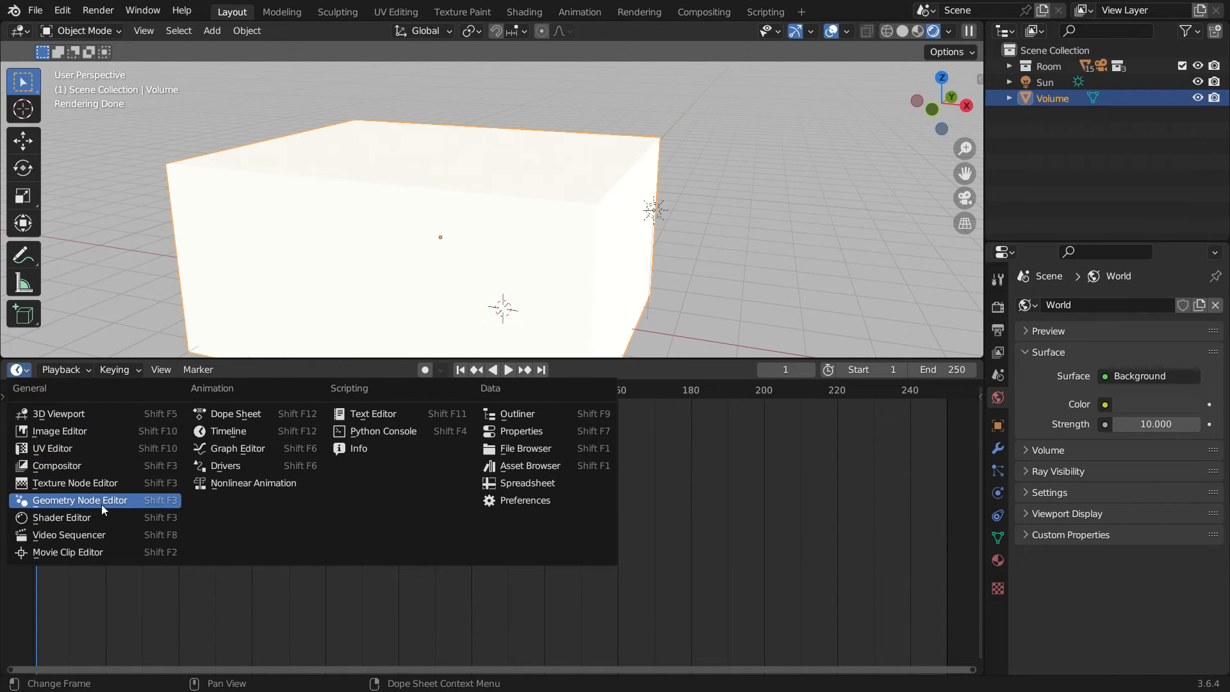
left_click(61, 517)
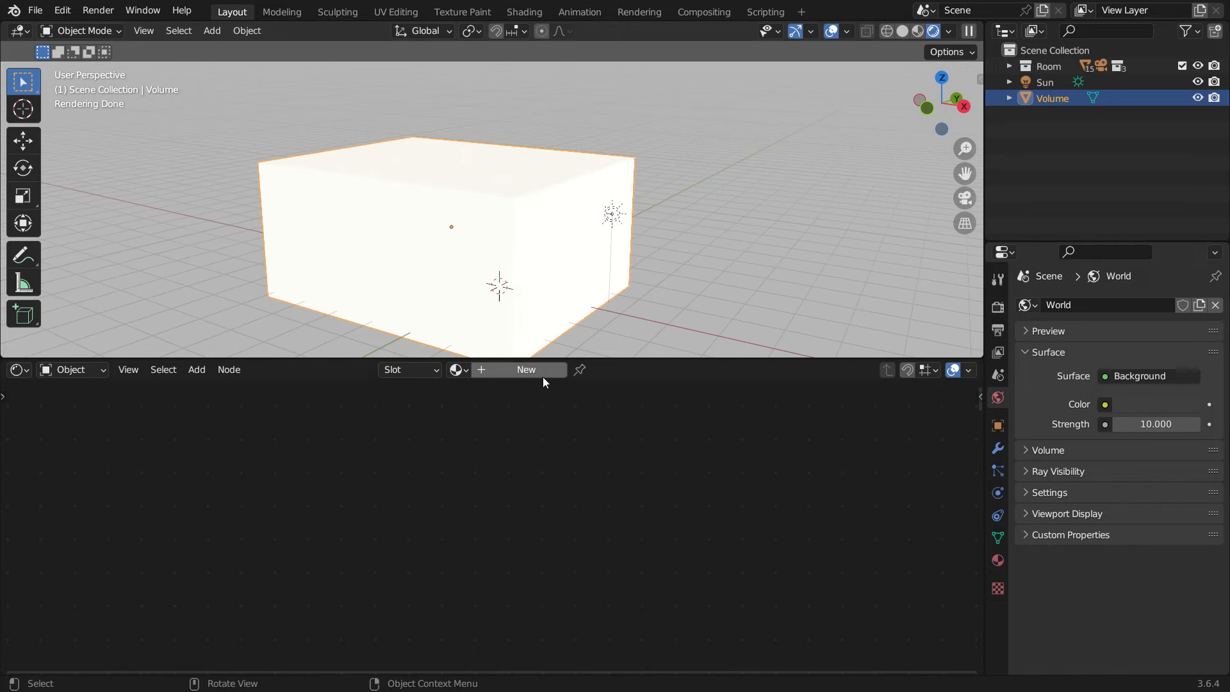
left_click(526, 369)
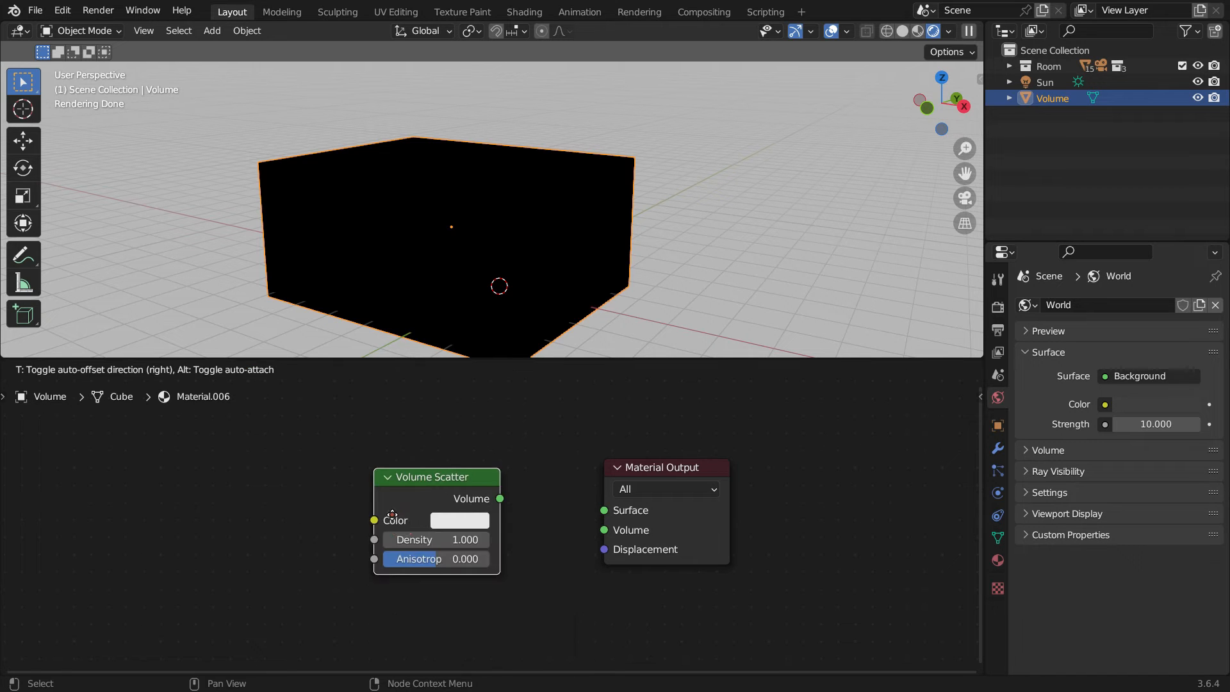
Connect Volume Scatter to the Material Output Volume socket and drag its Density lower.
left_click_drag(499, 498, 569, 487)
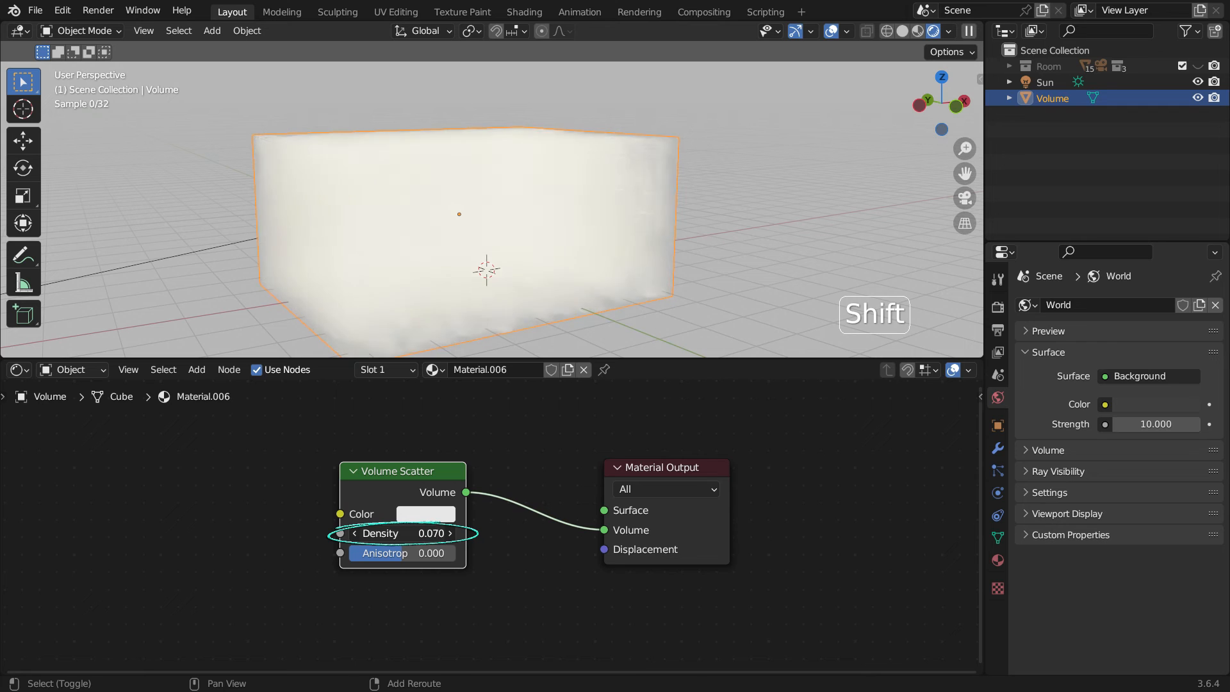
left_click_drag(432, 532, 385, 532)
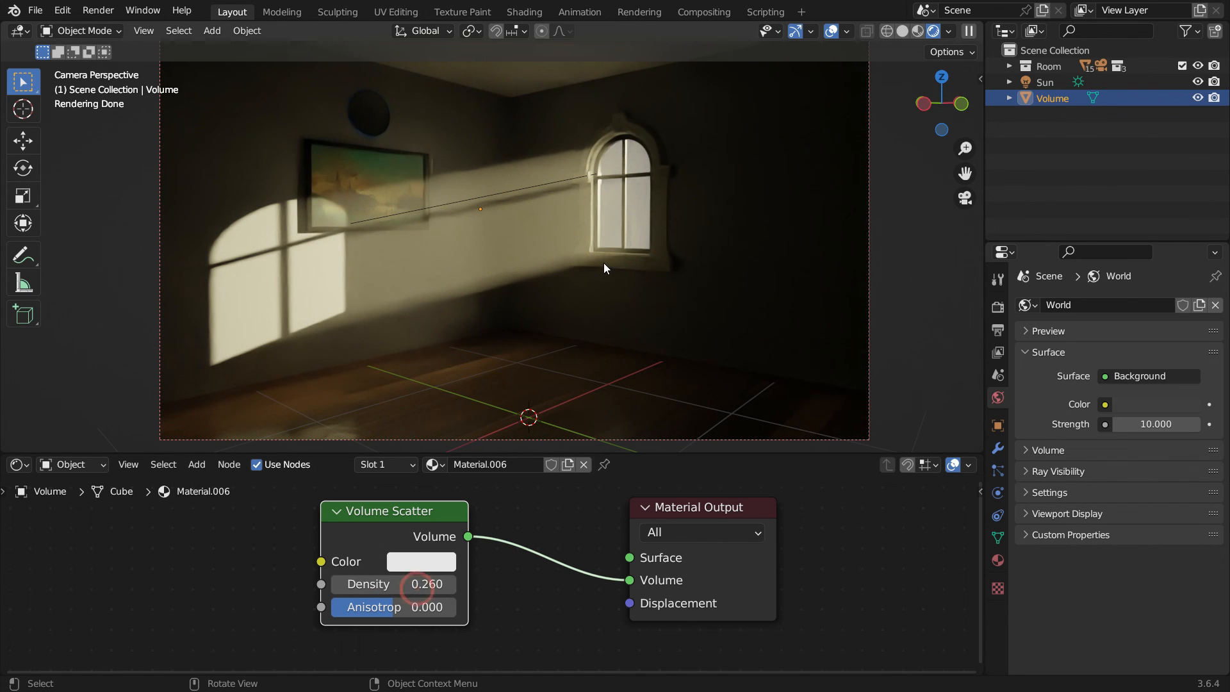
Enter 0.08 as the Volume Scatter Density value.
double_click(394, 584)
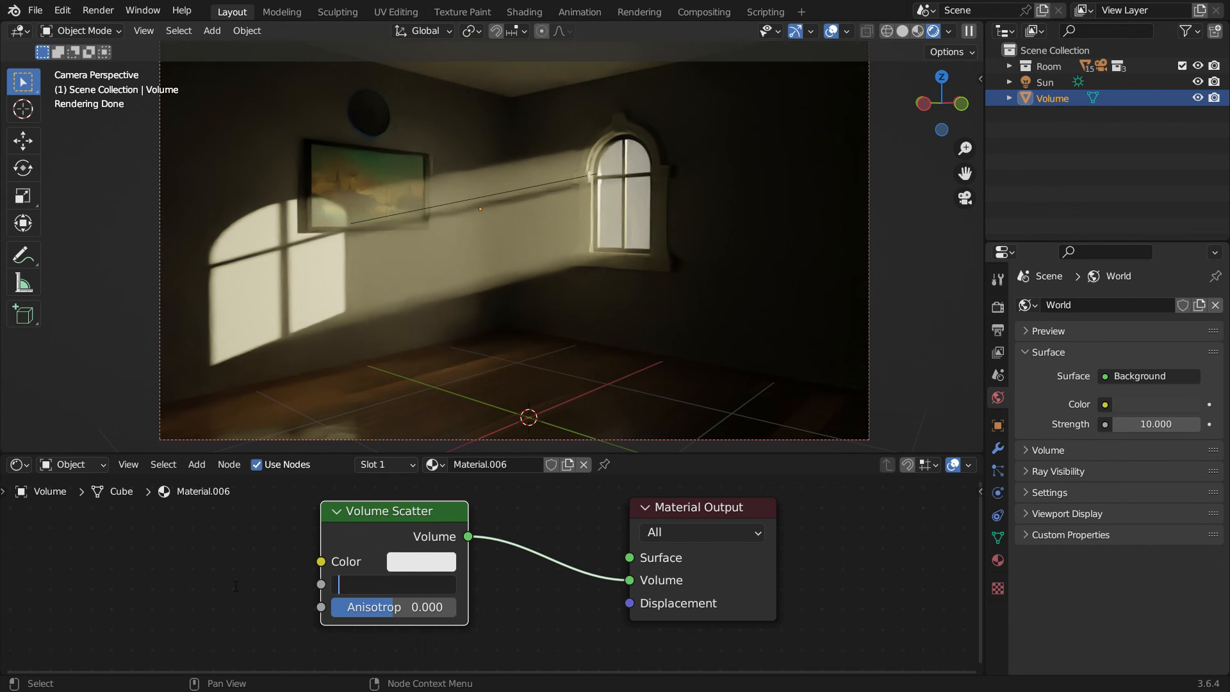
type("0.080")
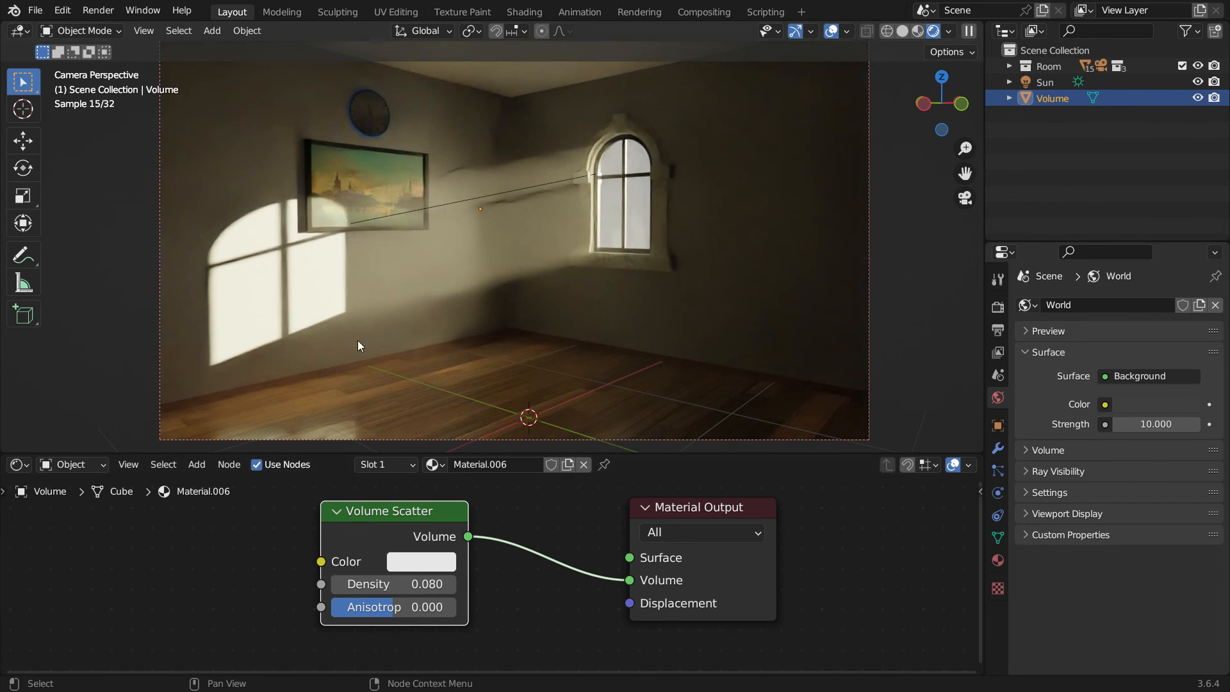